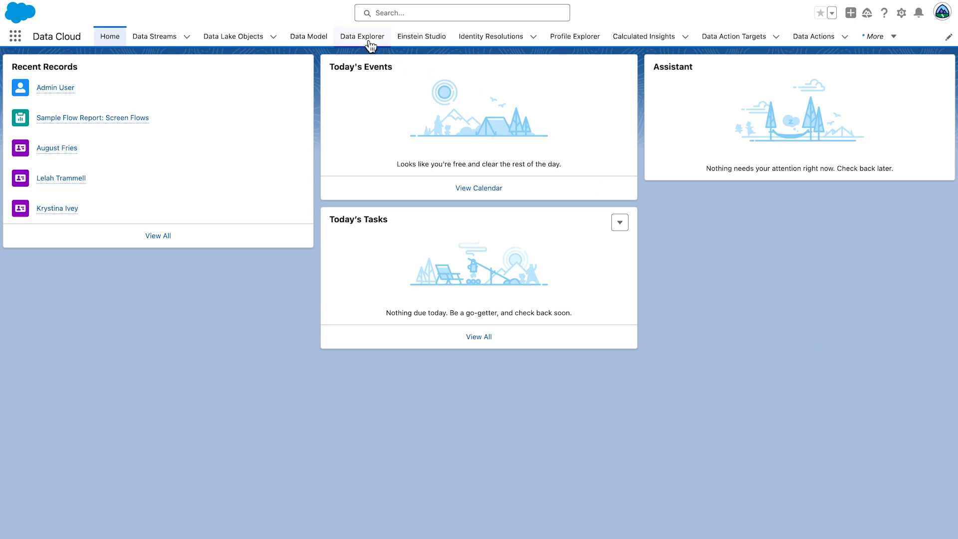
- In Data Explorer, choose the Contact data lake object in the default data space
click(361, 36)
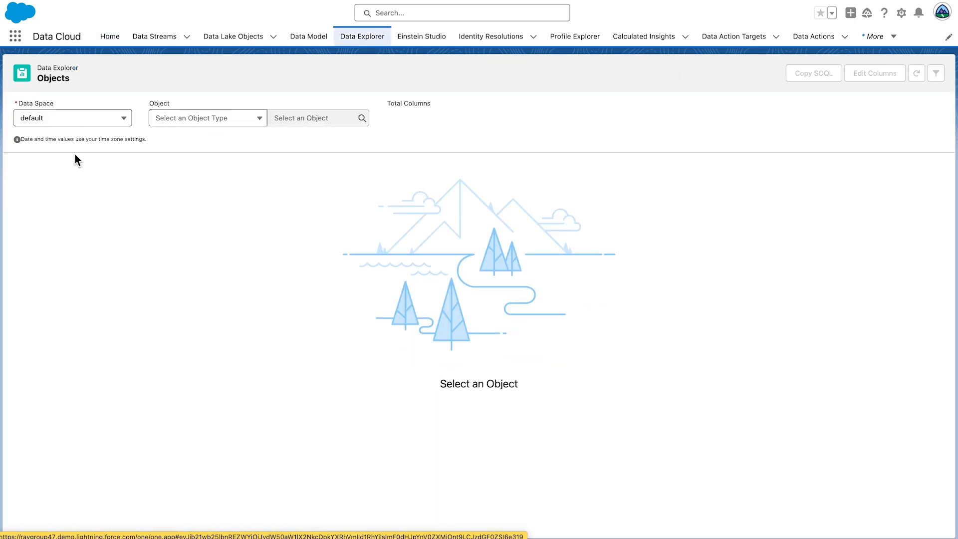
click(71, 118)
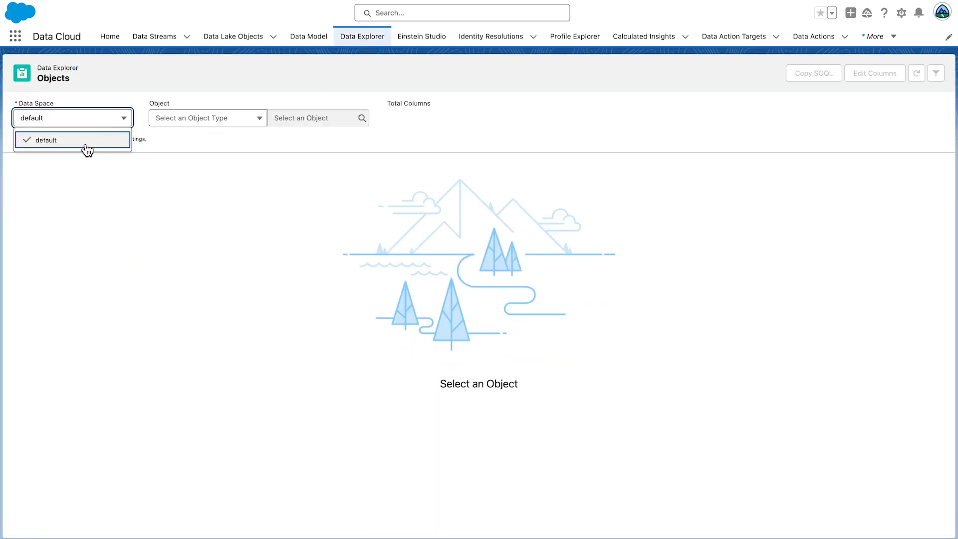
click(208, 118)
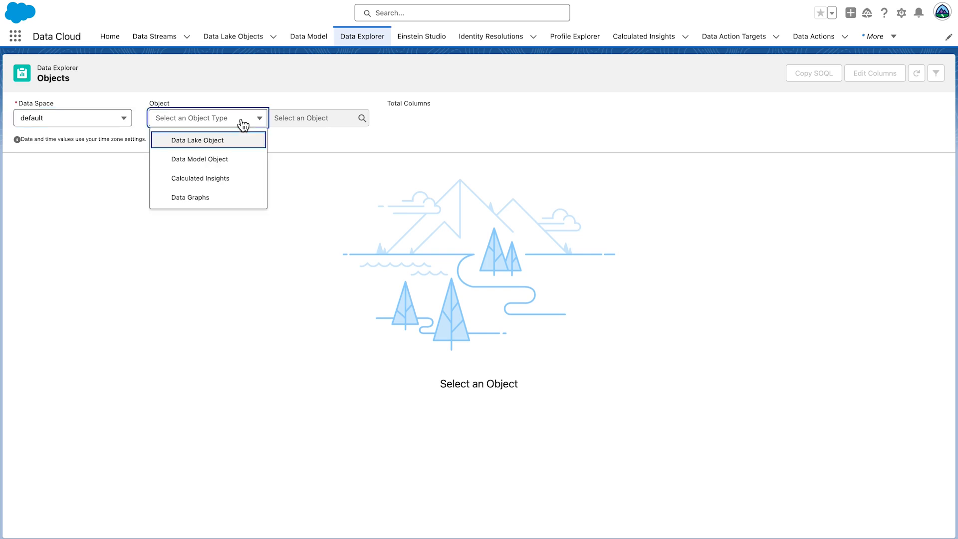
click(196, 140)
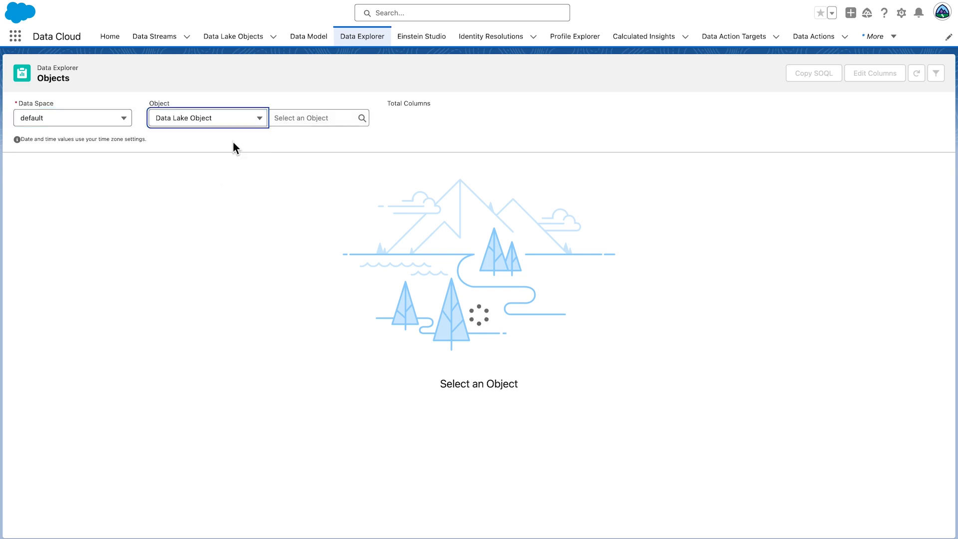
click(315, 118)
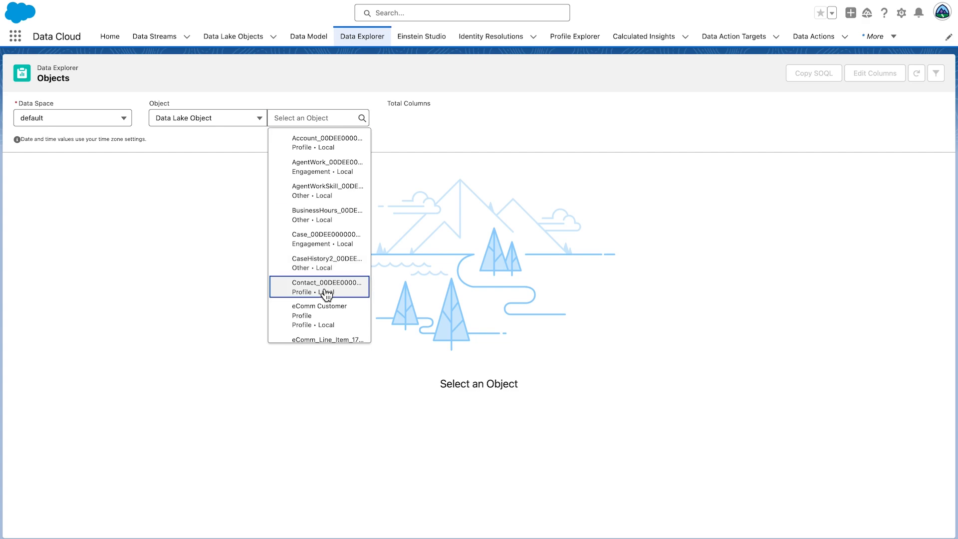
click(327, 287)
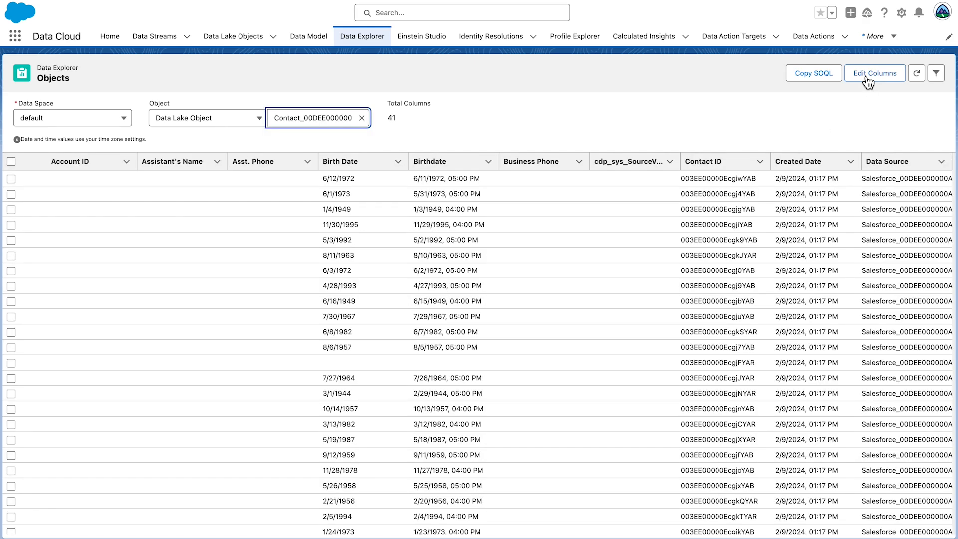
- Add Email, External ID, Identification Name, Mobile Phone and loyalty fields to the displayed Contact columns
click(874, 73)
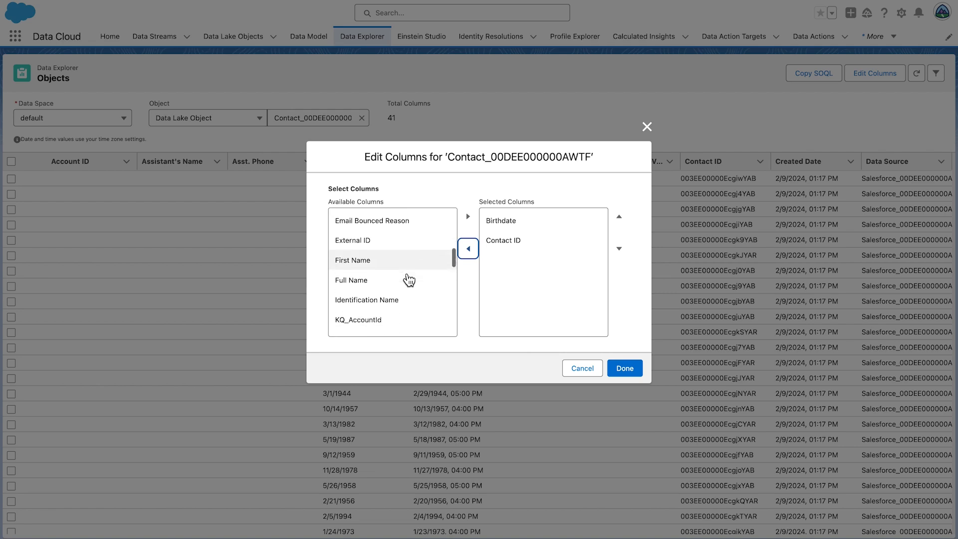
scroll(down, 3)
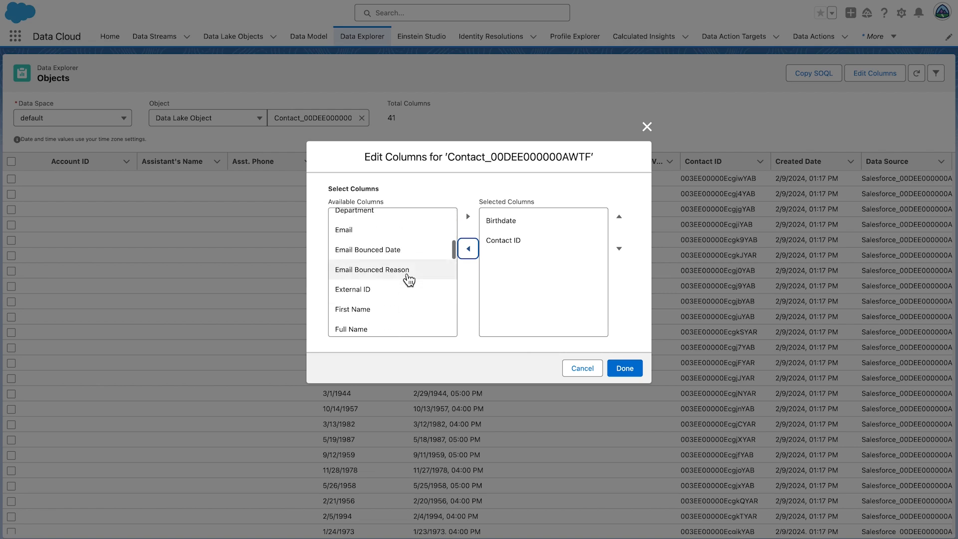
click(344, 229)
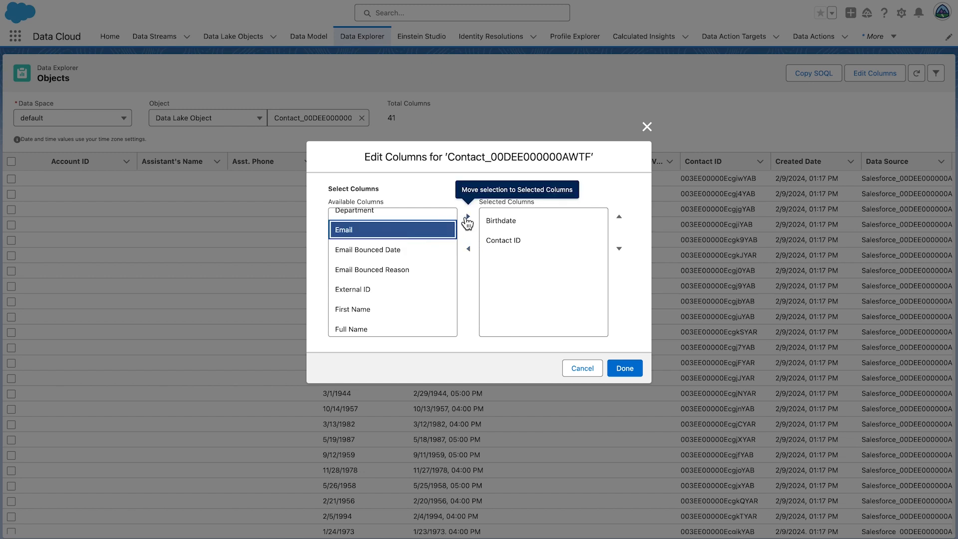
click(468, 215)
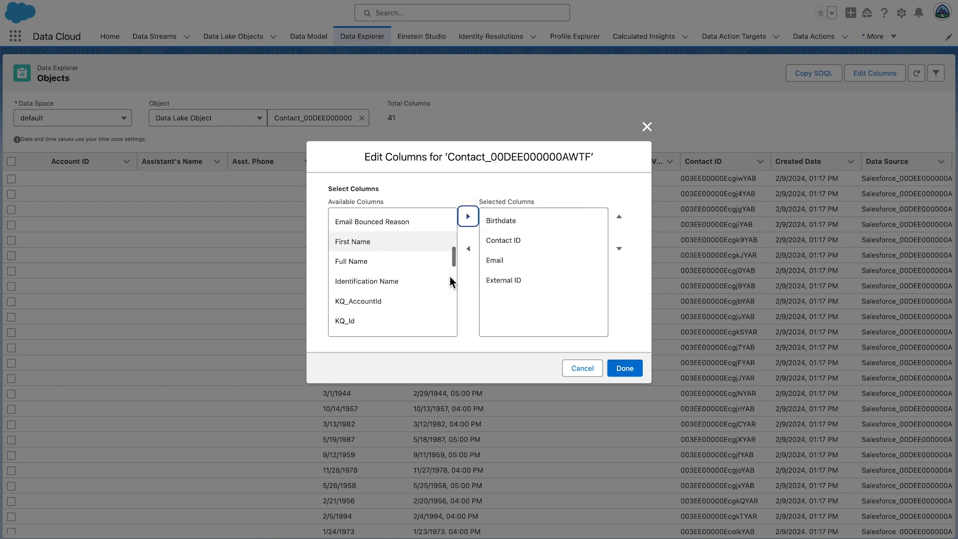
click(467, 217)
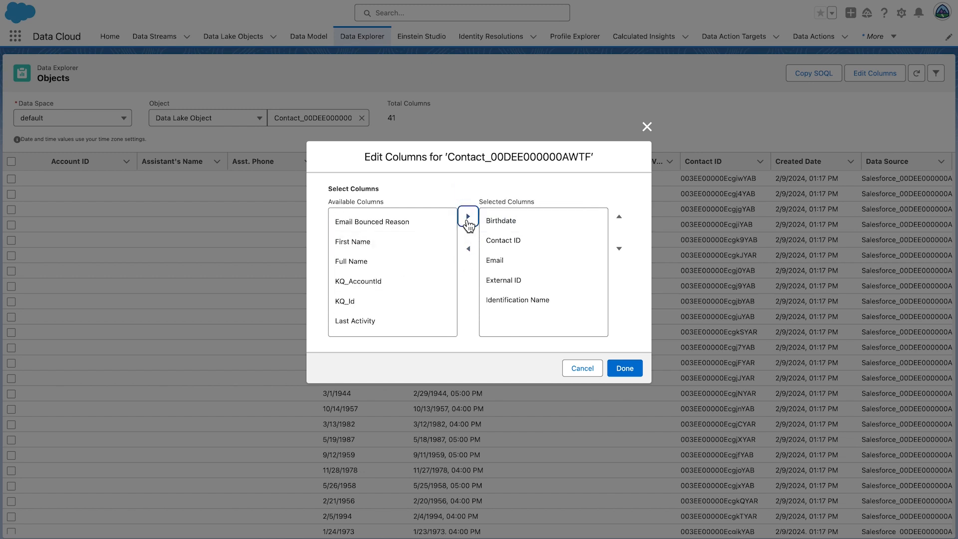
scroll(down, 3)
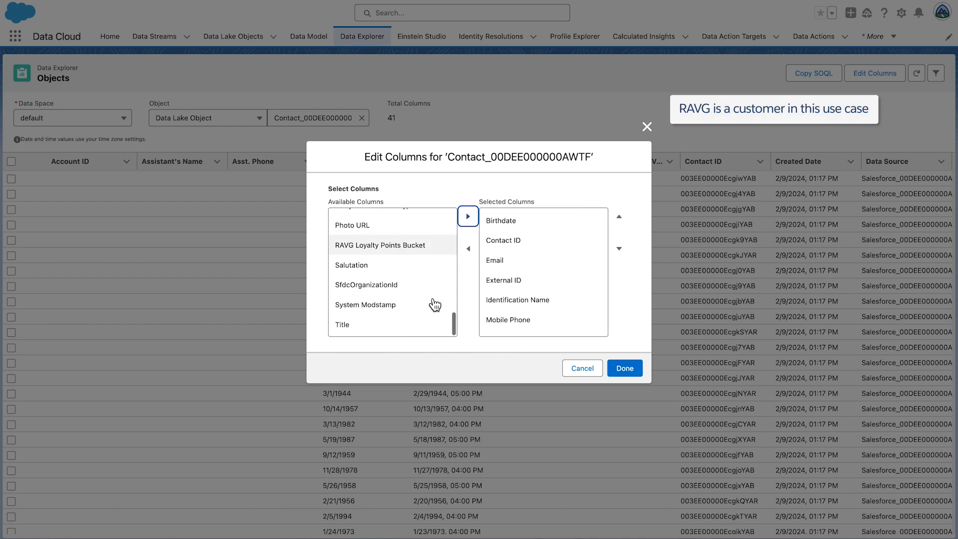
click(374, 252)
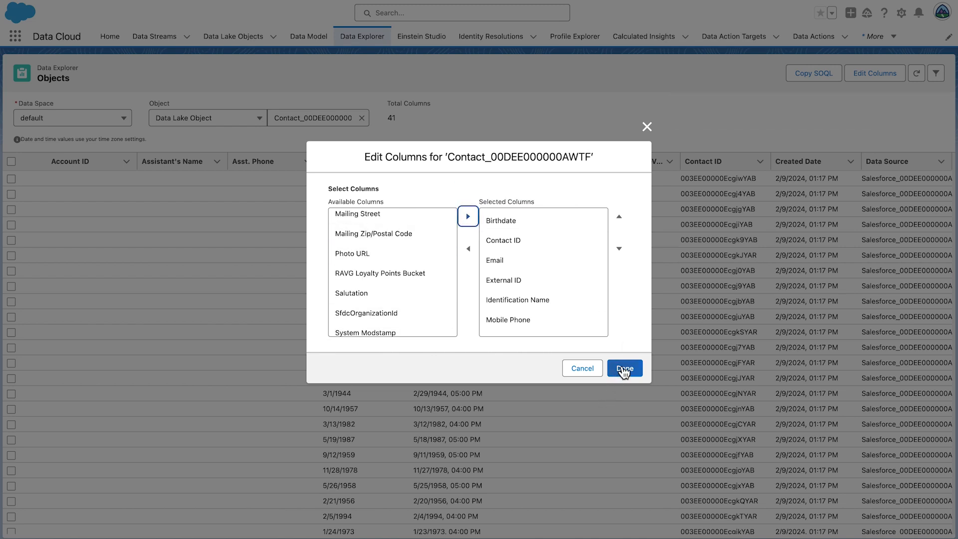
click(624, 368)
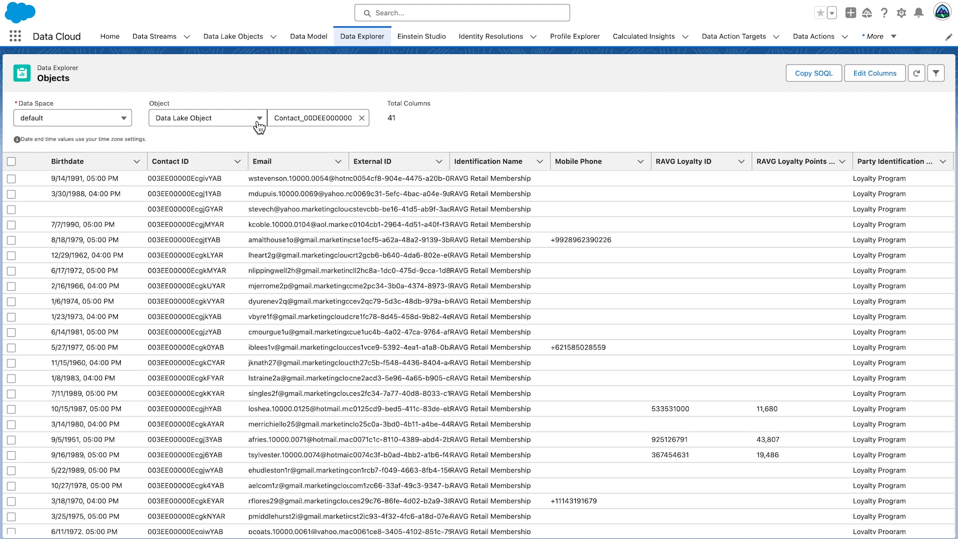
- Set Object Type to Data Model Object and pick the Individual object
click(207, 118)
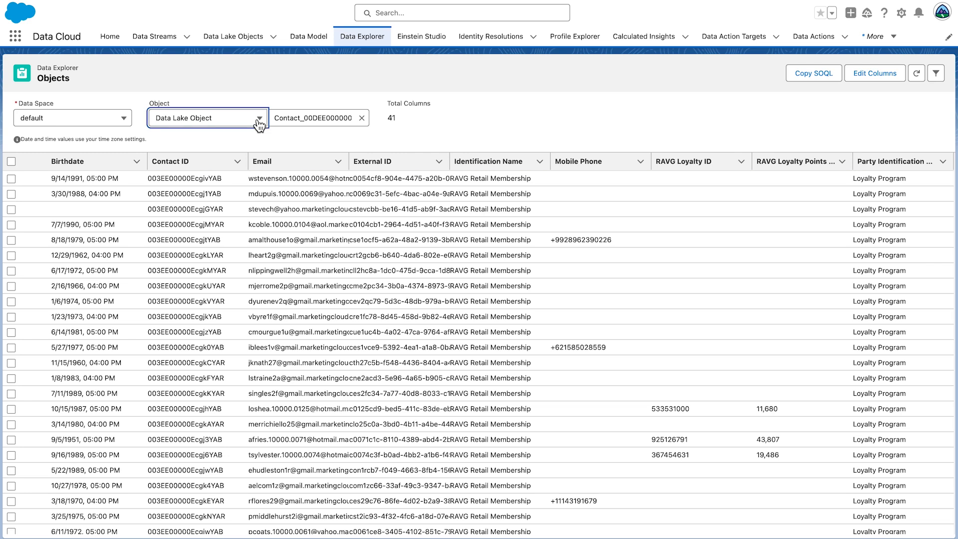
click(207, 118)
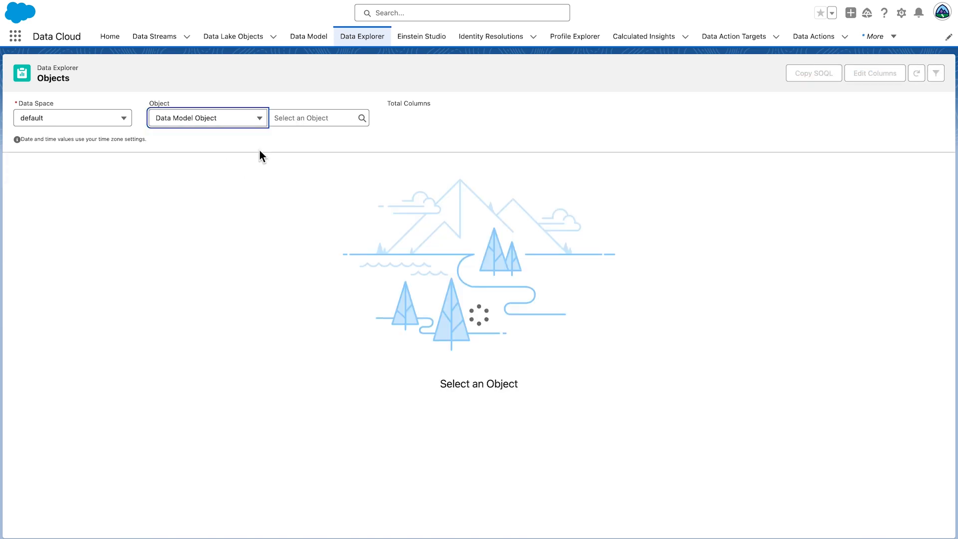
click(314, 118)
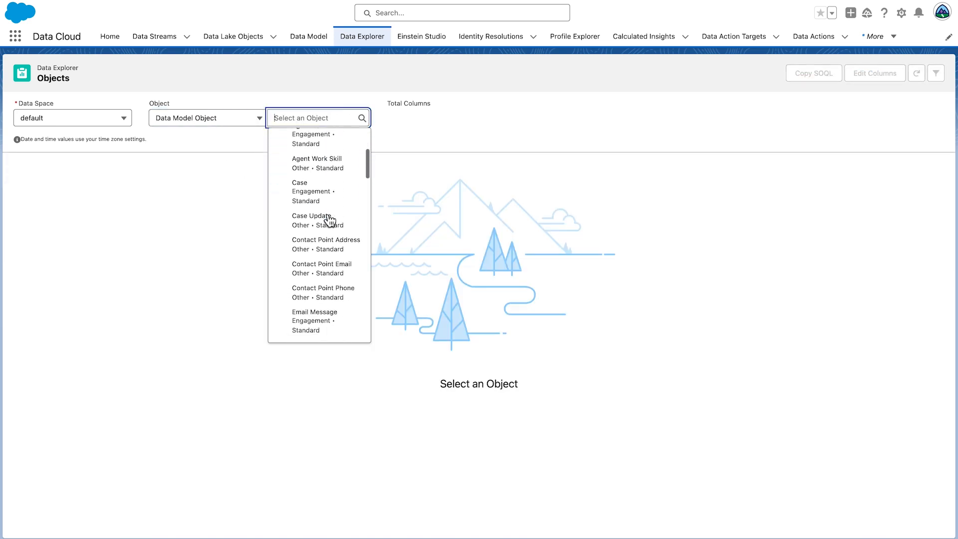
click(299, 117)
text(Individual)
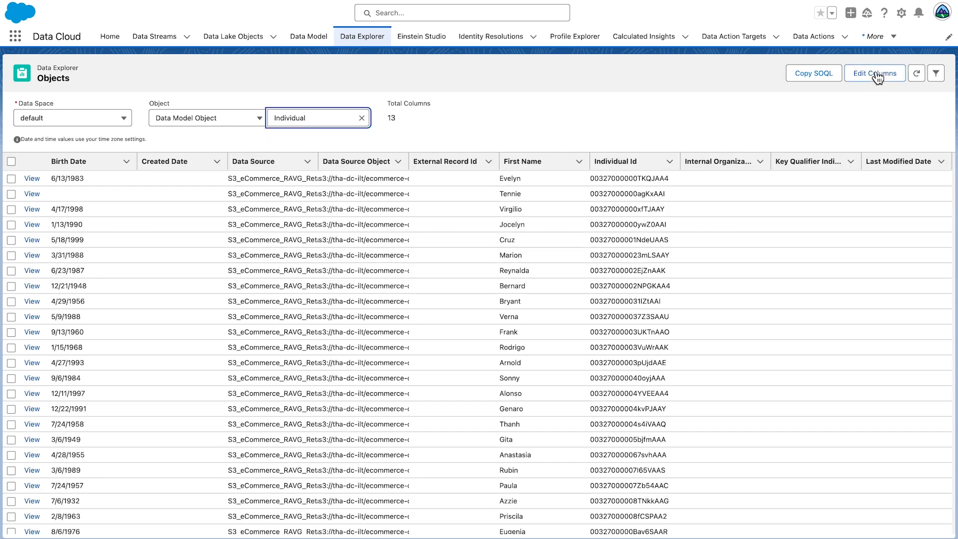
- Remove Data Source Object and Key Qualifier Individual Id from the Individual columns, keeping Last Name
click(874, 73)
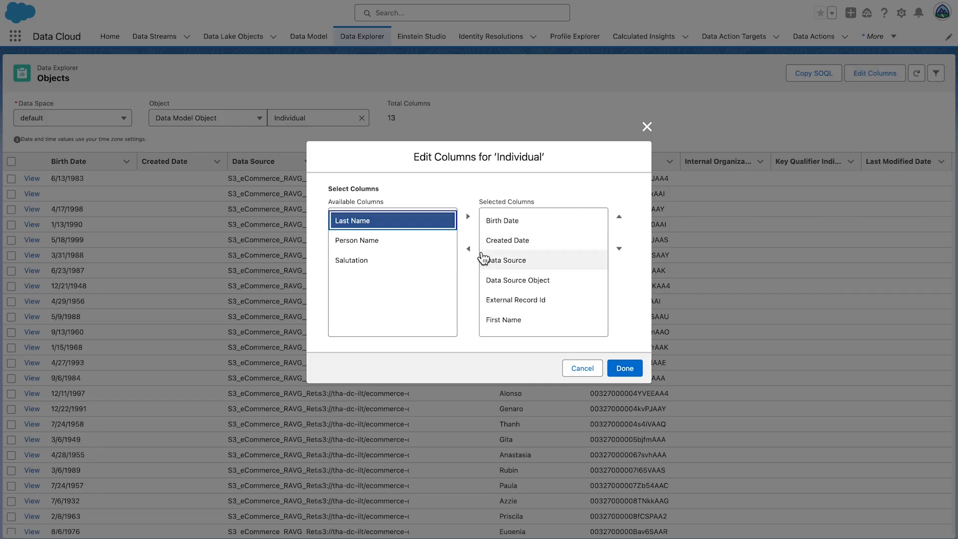
mouse_move(534, 264)
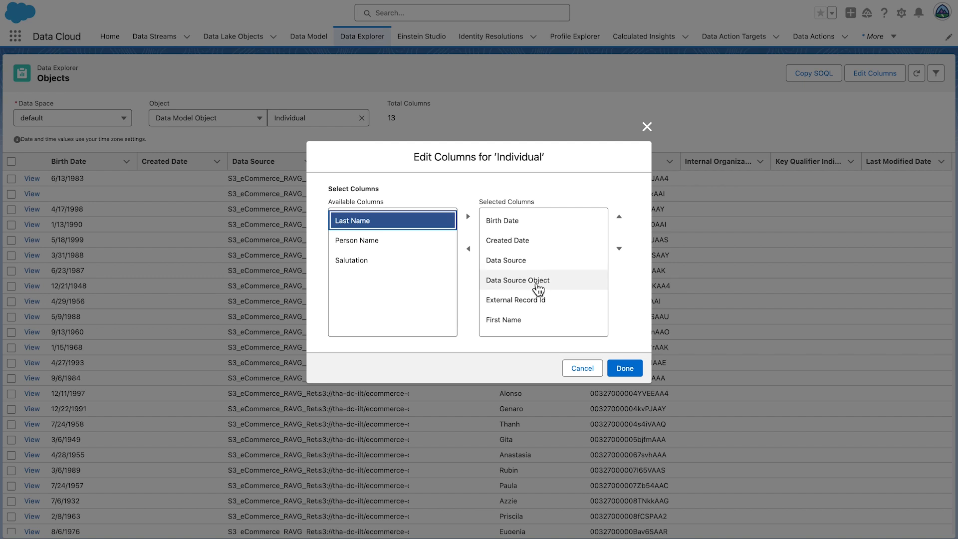
click(468, 249)
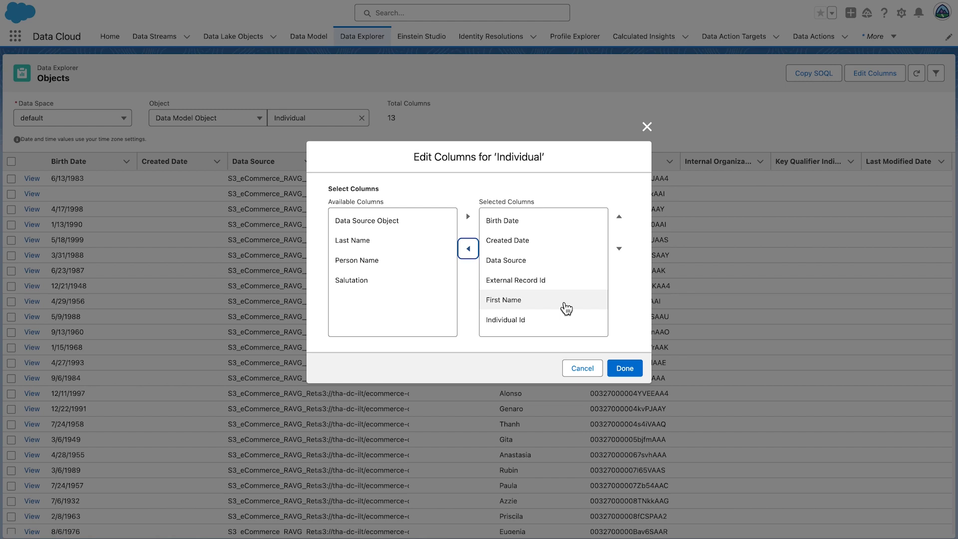
scroll(down, 3)
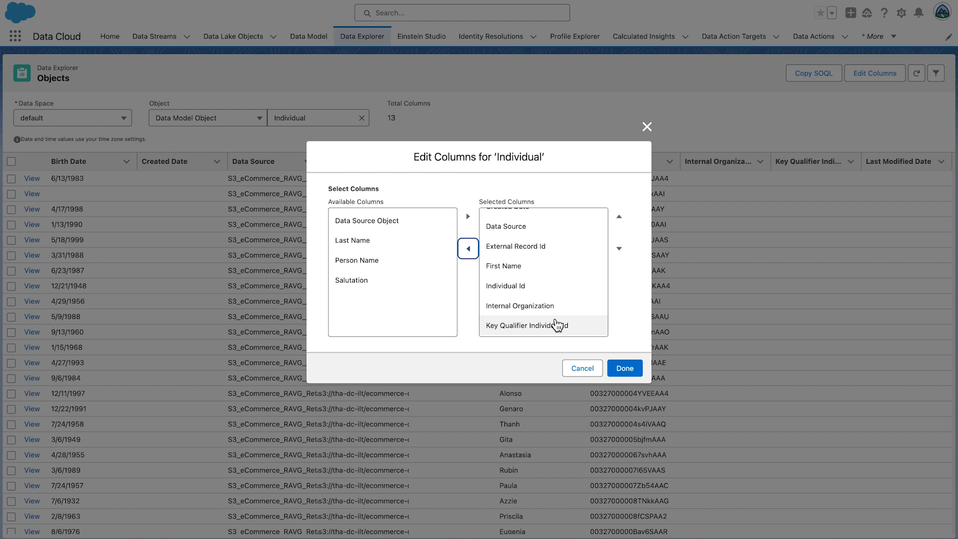
click(467, 252)
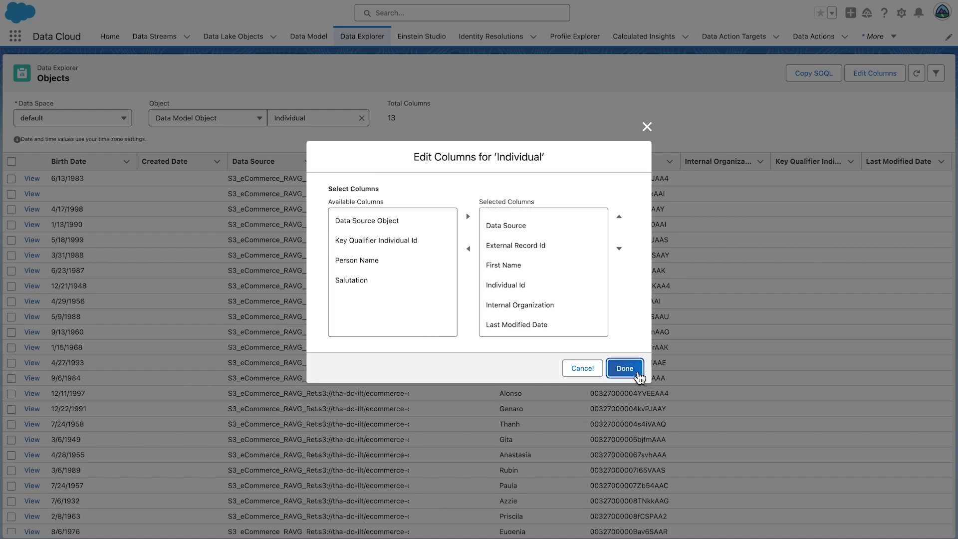
click(624, 368)
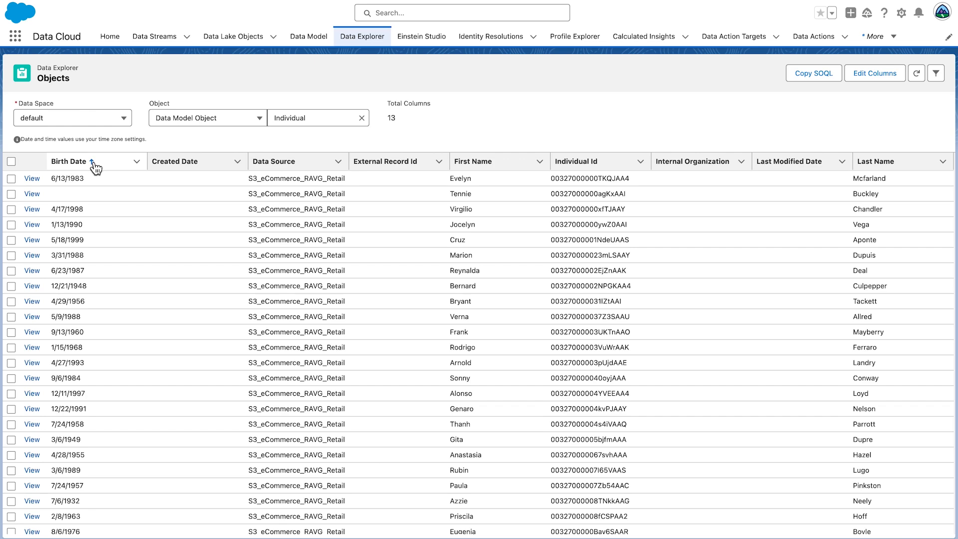
- Sort the Individual records by Birth Date ascending, earliest first
click(69, 161)
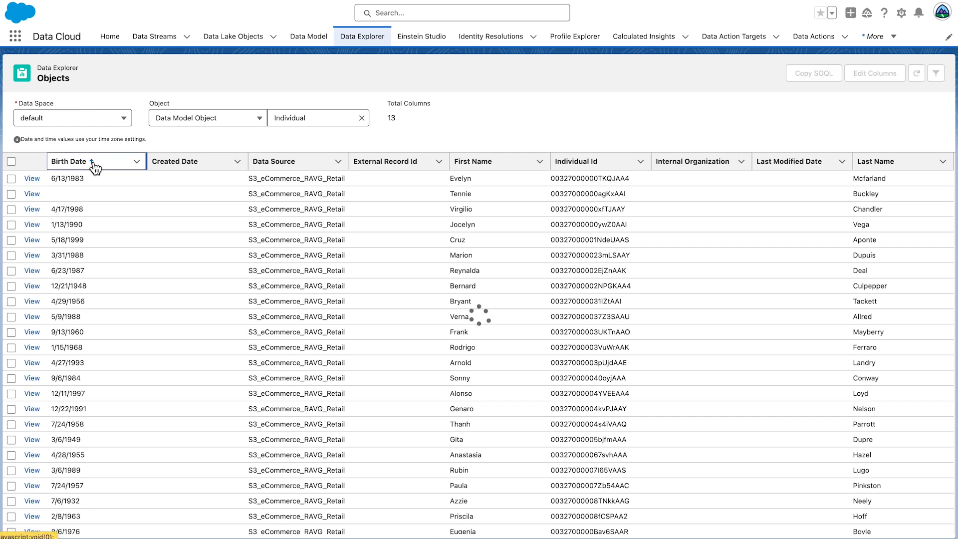
click(93, 165)
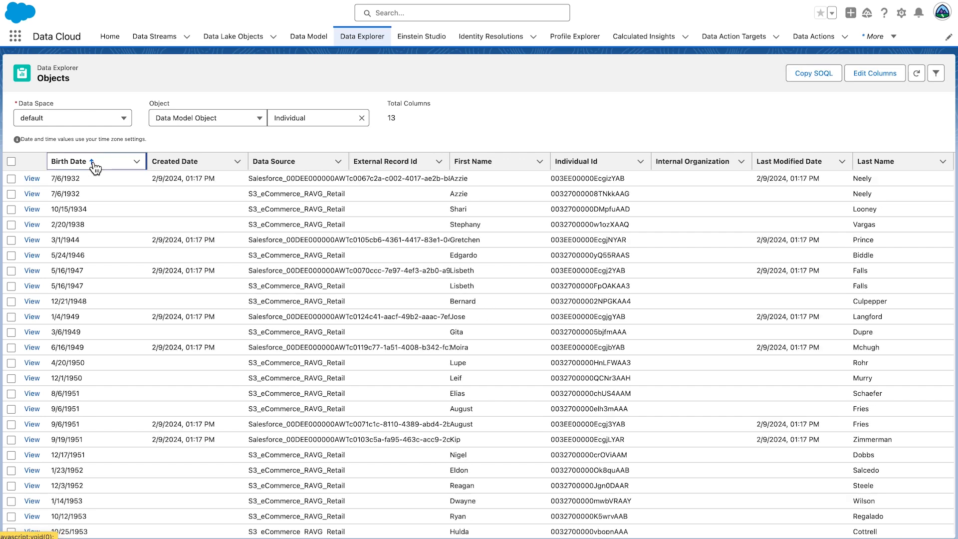
click(95, 161)
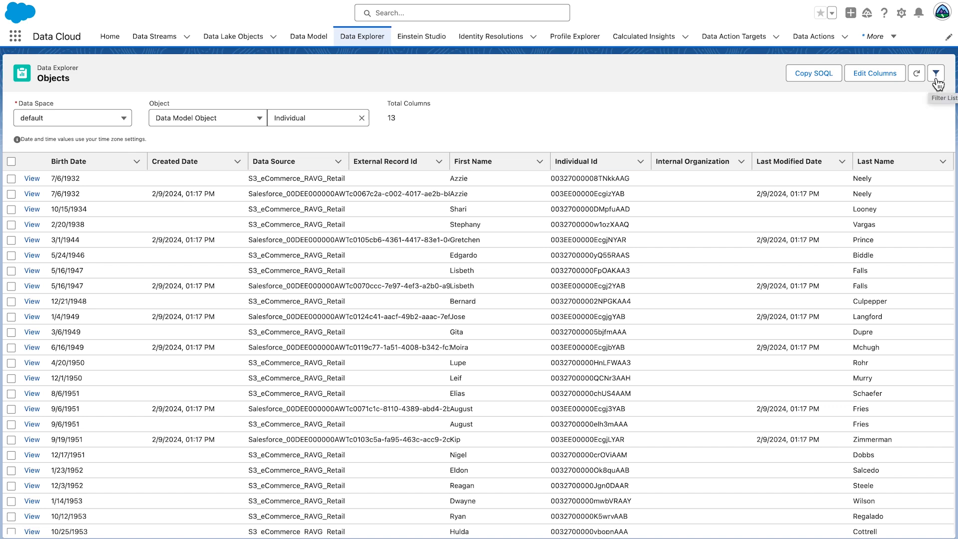
- Add a filter condition First Name equals Azzie on the Individual records
click(935, 73)
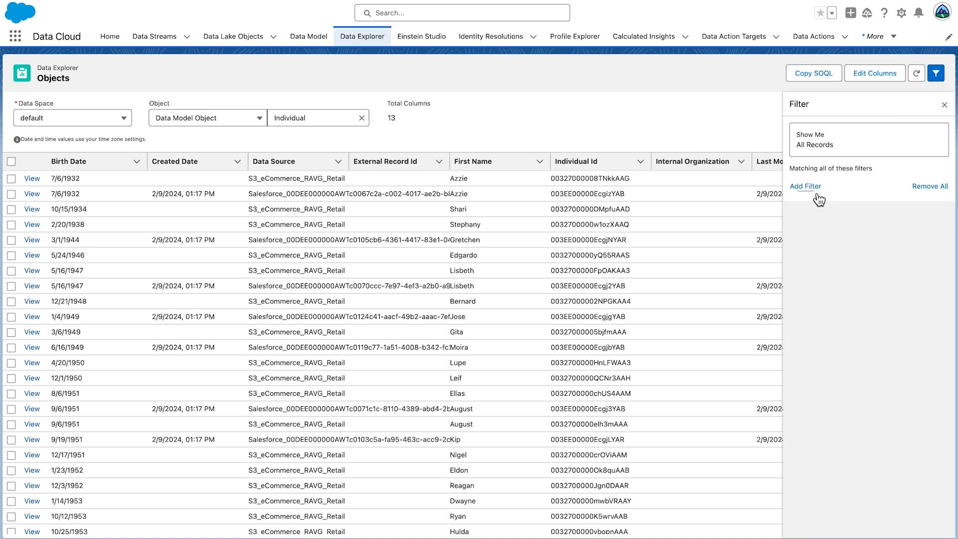
click(805, 186)
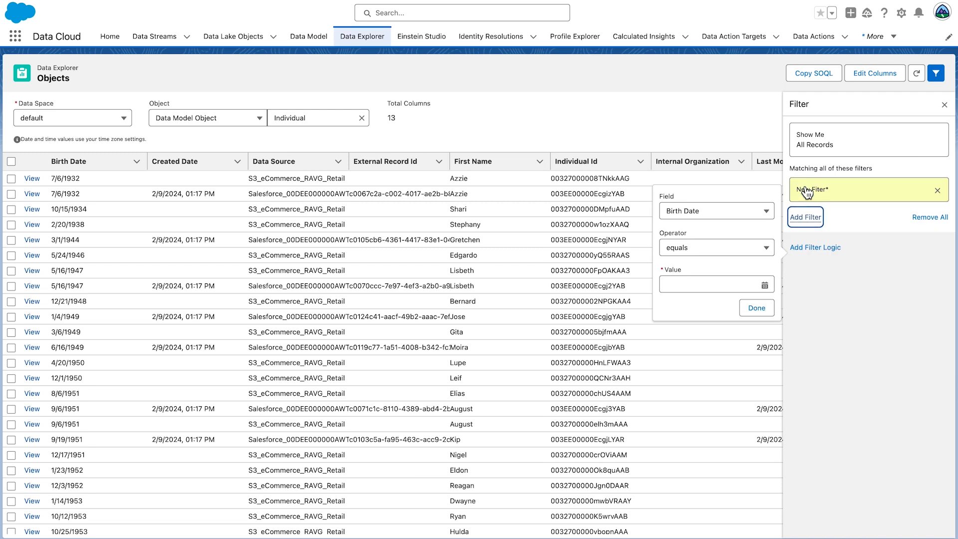
click(717, 211)
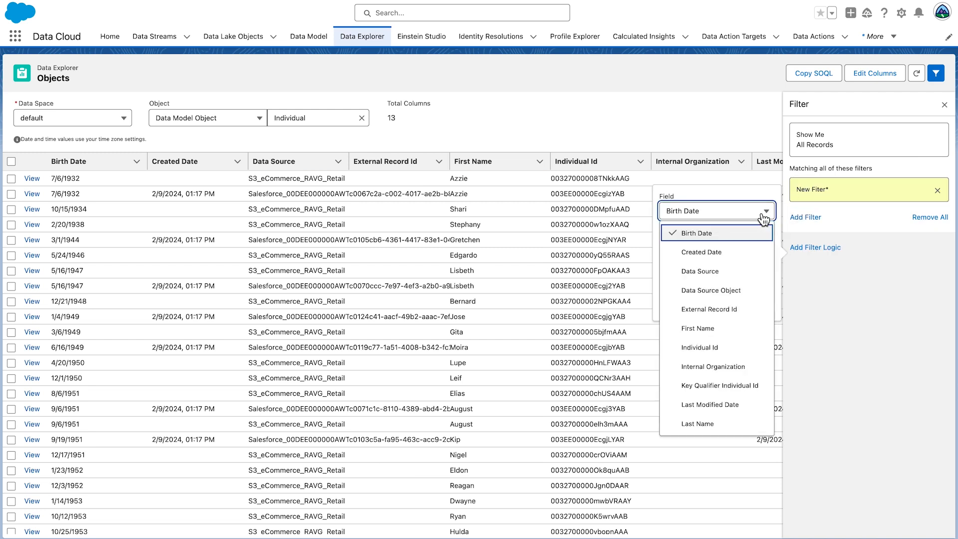
click(697, 328)
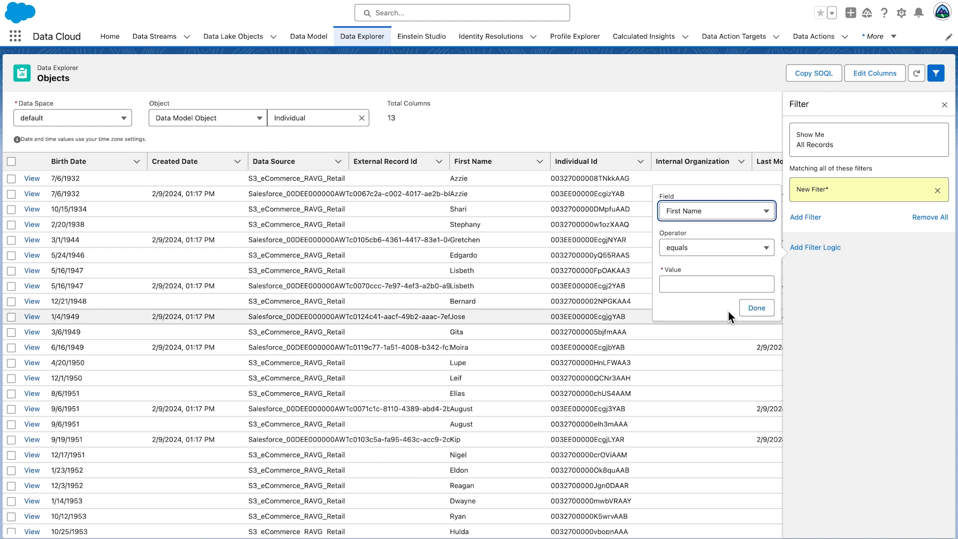
click(714, 247)
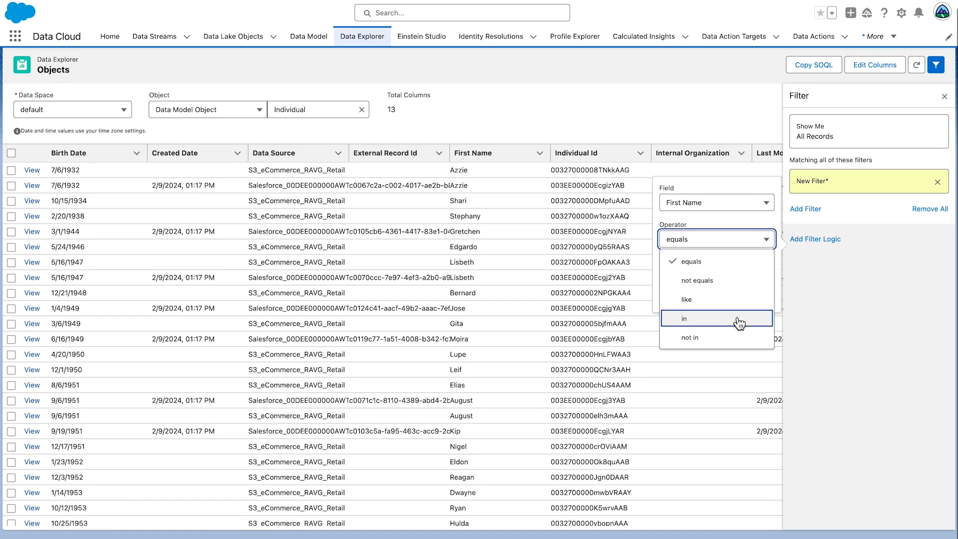
click(690, 260)
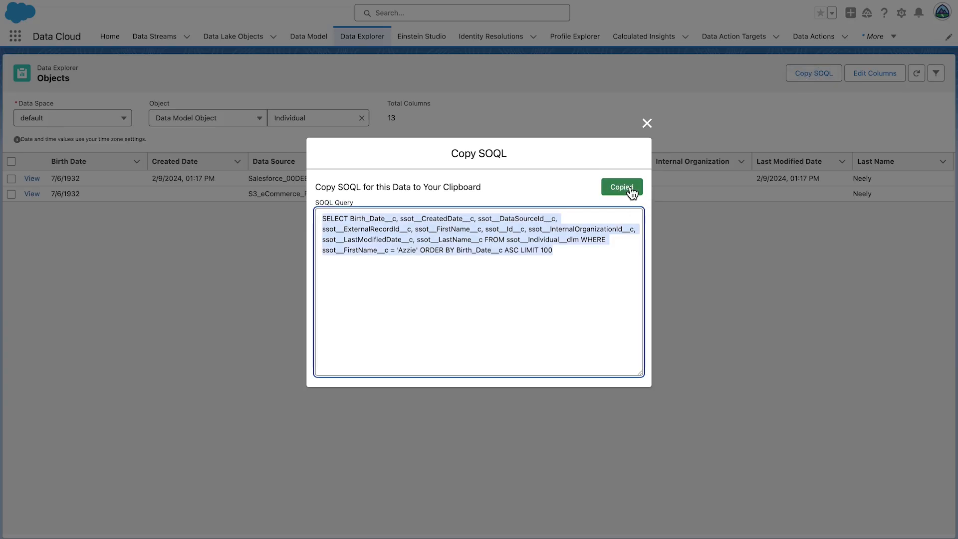
- Launch the Developer Console from Setup, paste the Azzie SOQL query and execute it
click(647, 123)
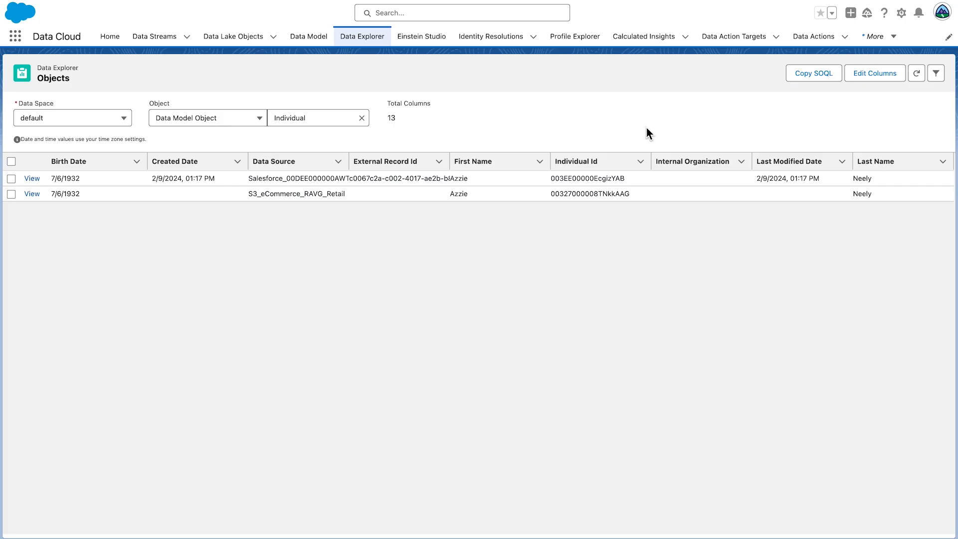
click(900, 13)
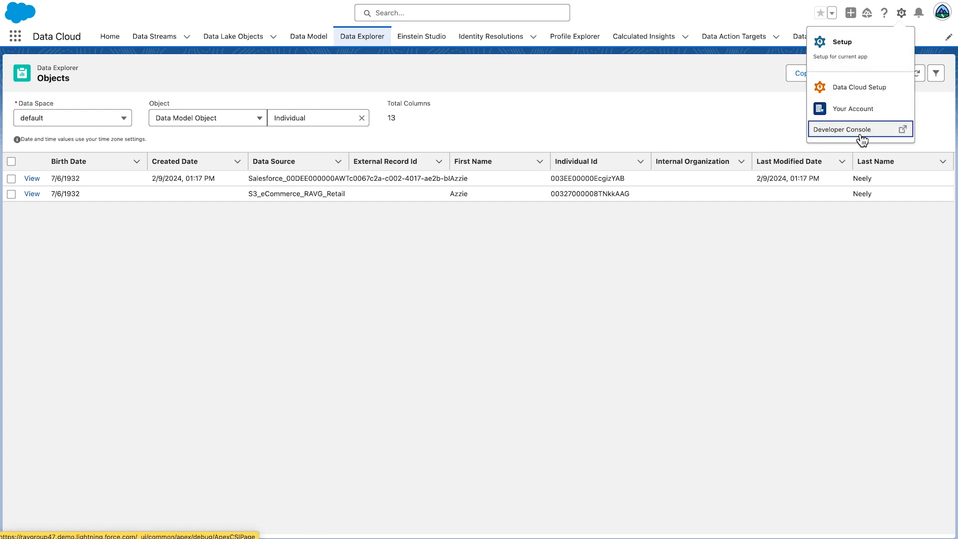
click(843, 129)
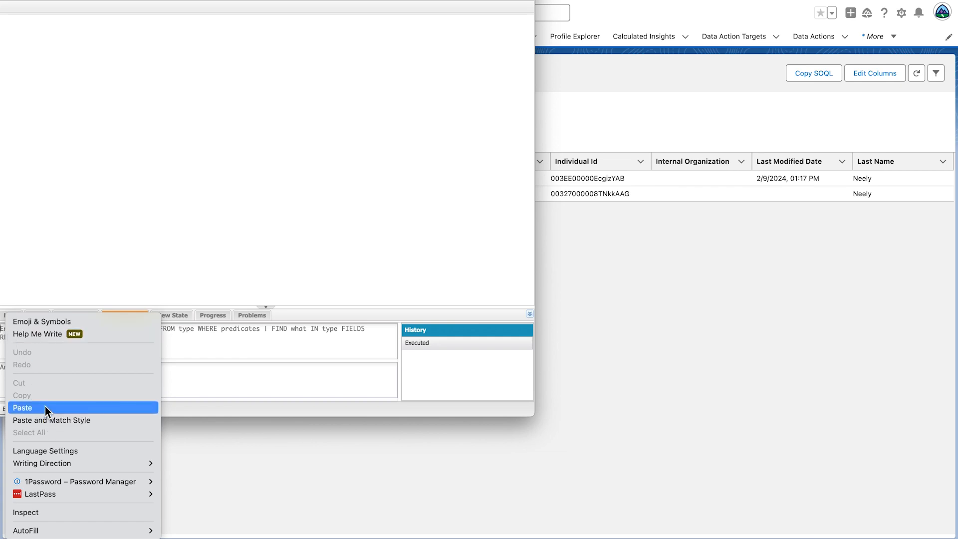
click(23, 407)
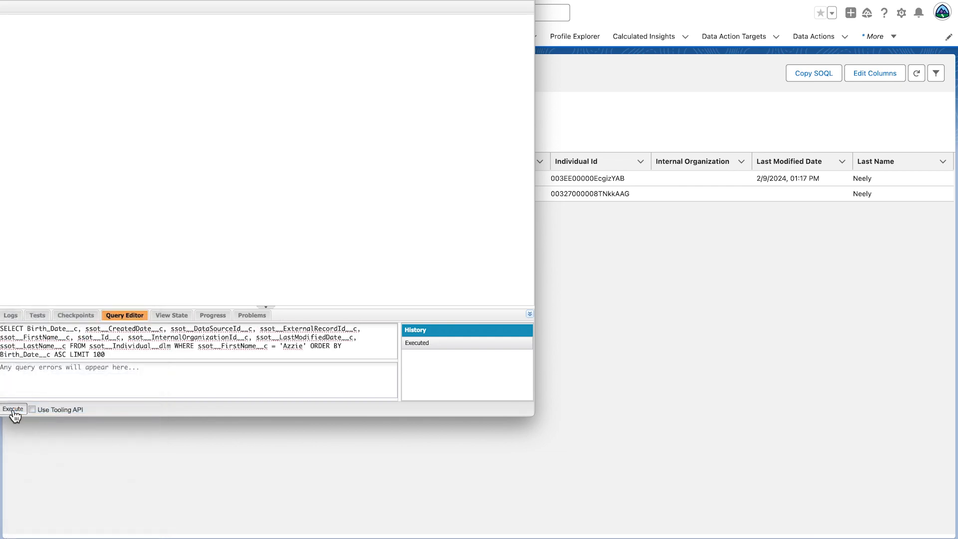
click(13, 409)
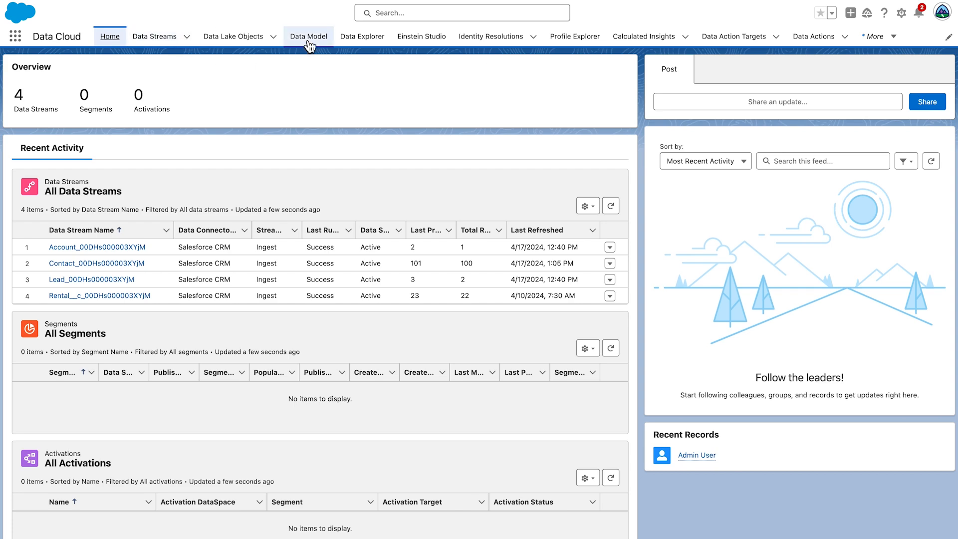
- Display the Data Model as a graph and open the Rental node's detail record
click(308, 36)
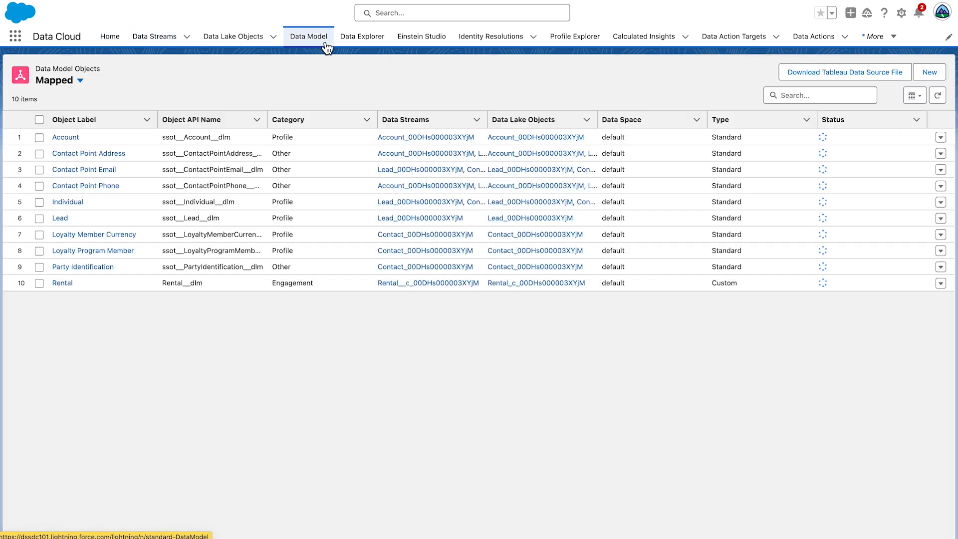
click(911, 96)
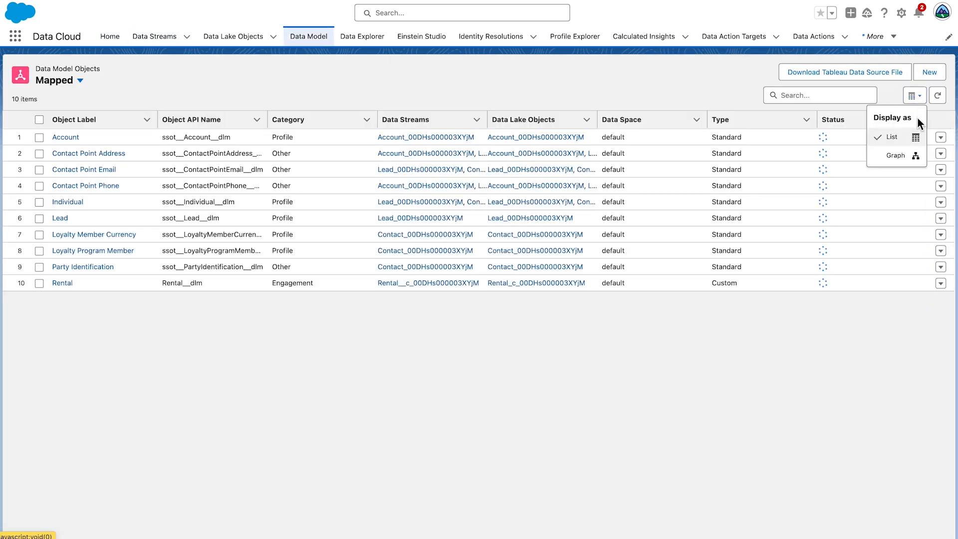
click(894, 156)
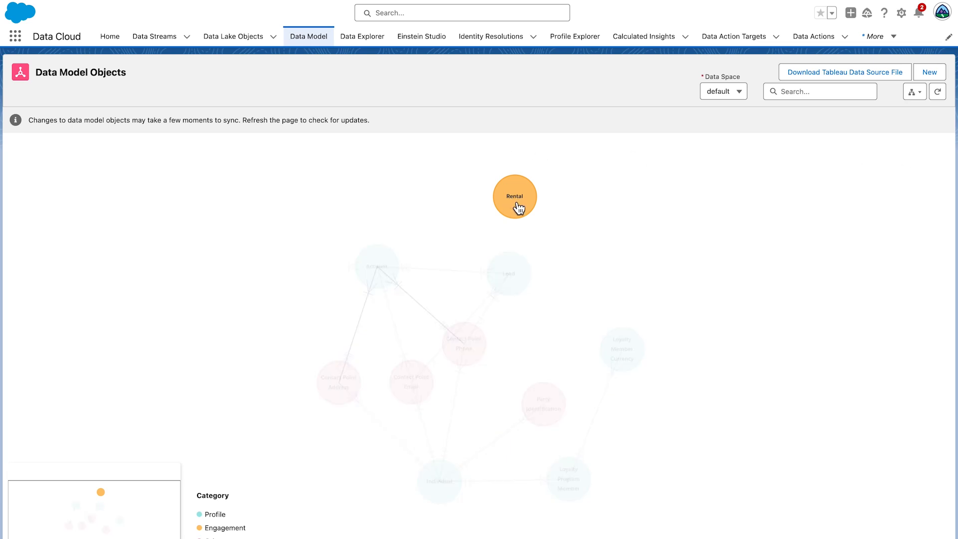
click(514, 197)
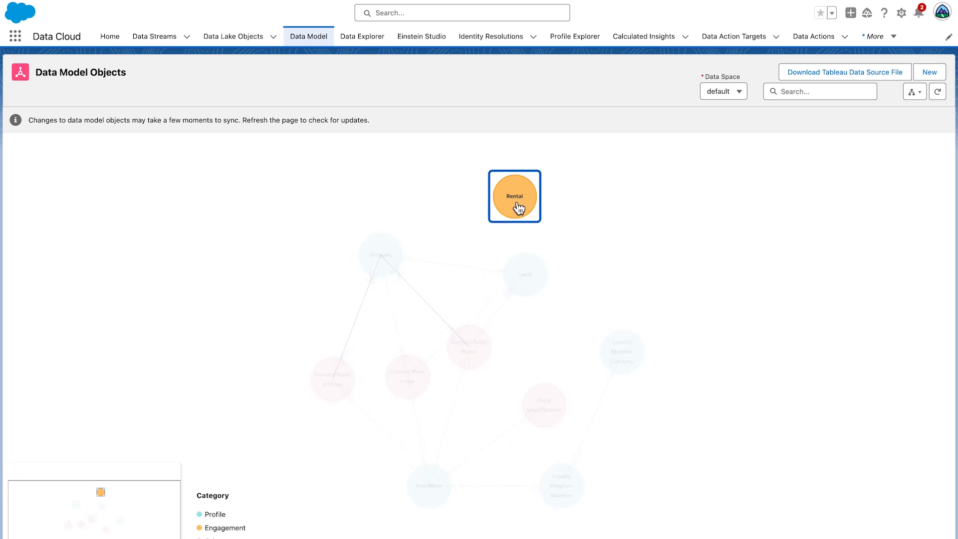
click(514, 196)
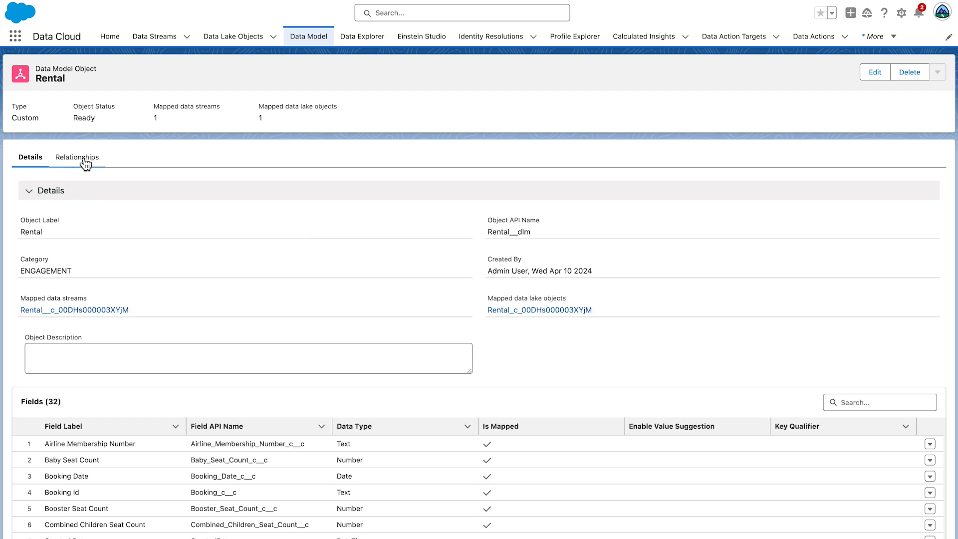
- Add a new Rental relationship row with Field Customer and Cardinality N:1
click(77, 157)
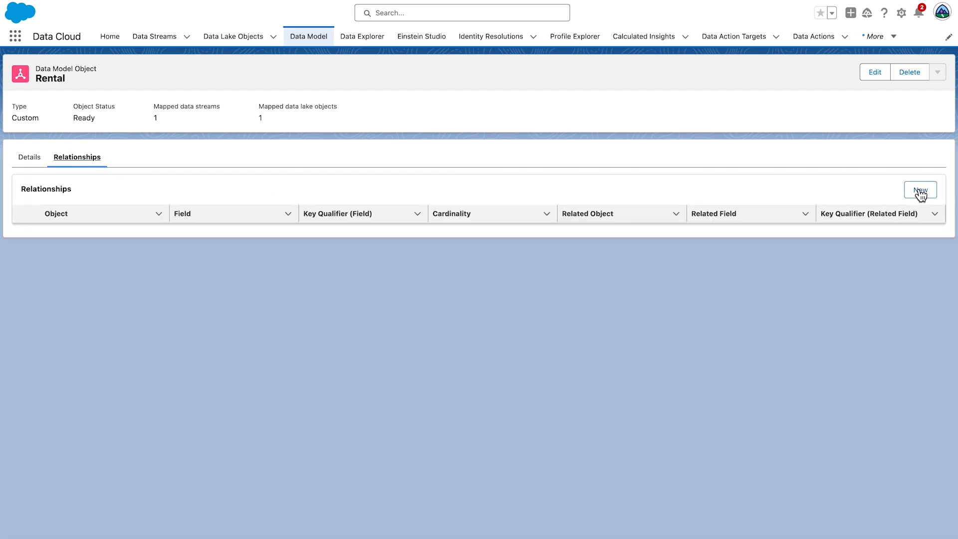
click(920, 189)
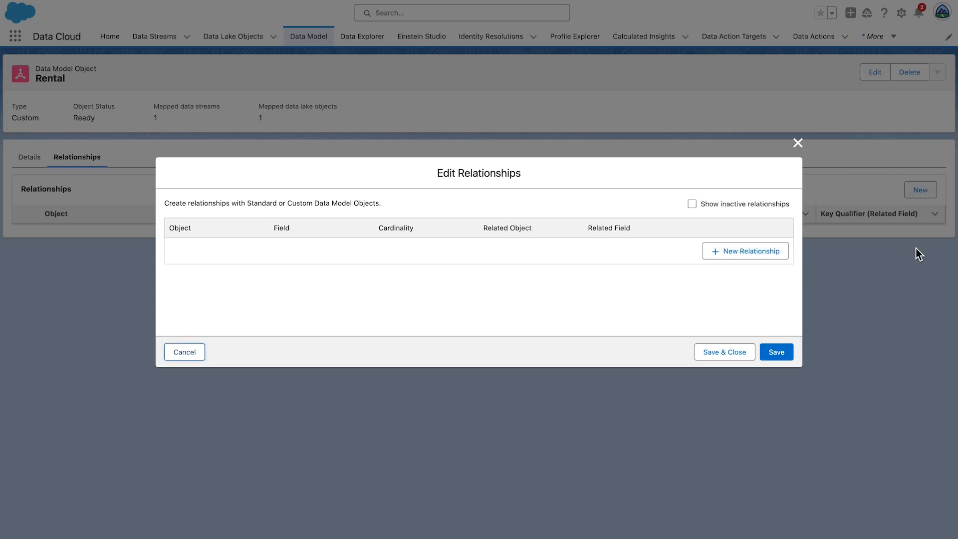
click(744, 251)
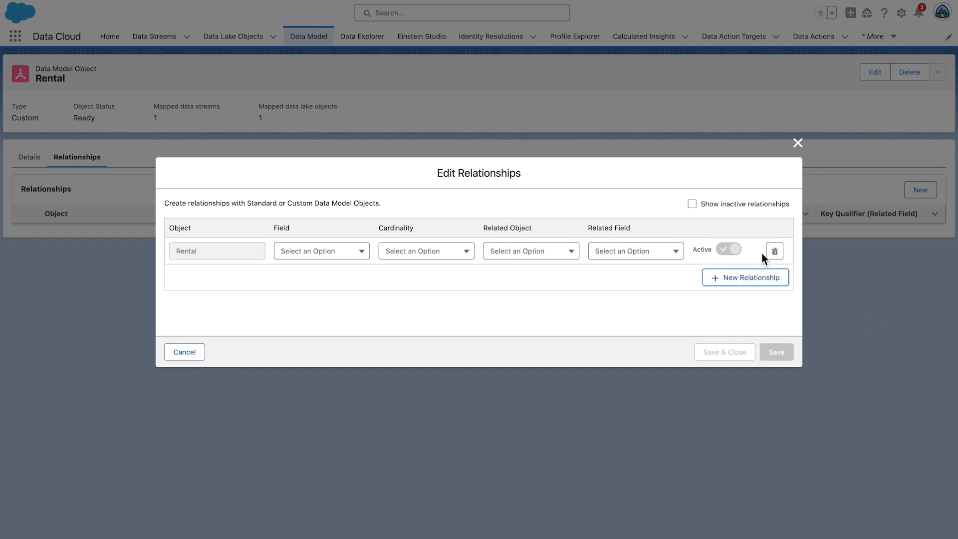
mouse_move(337, 269)
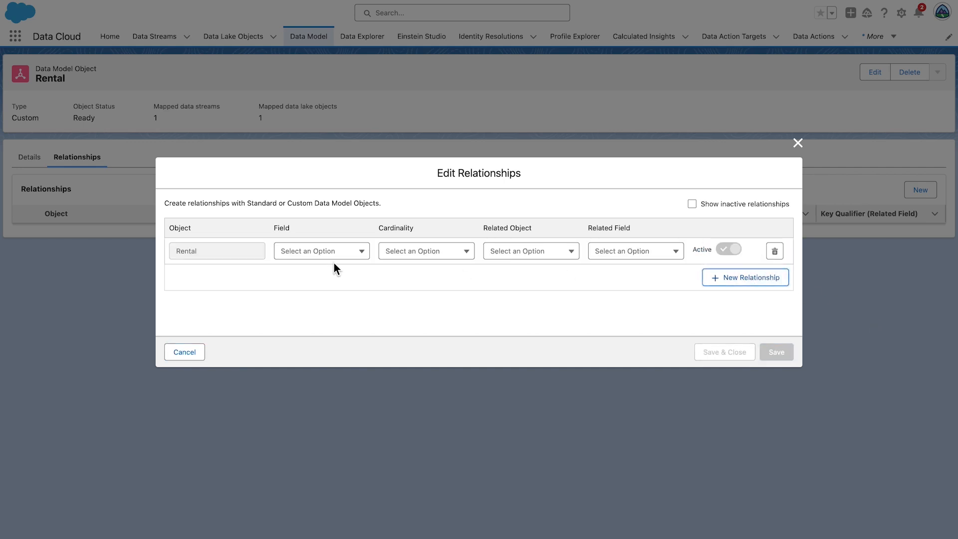
click(320, 251)
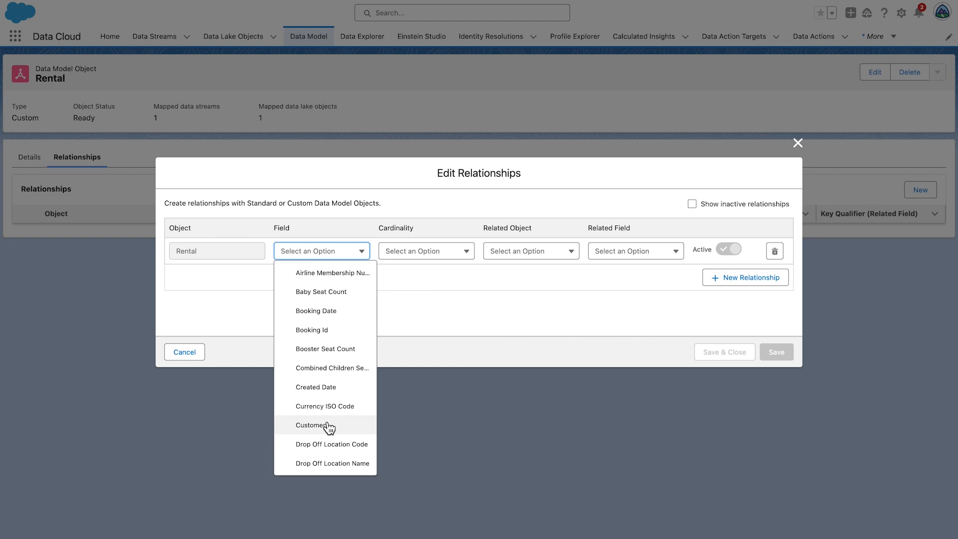
click(316, 425)
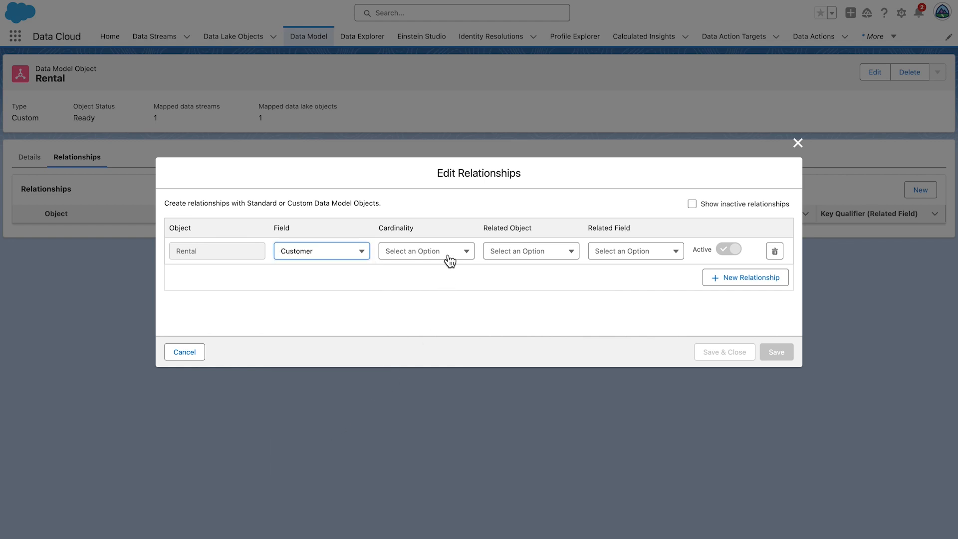
click(426, 250)
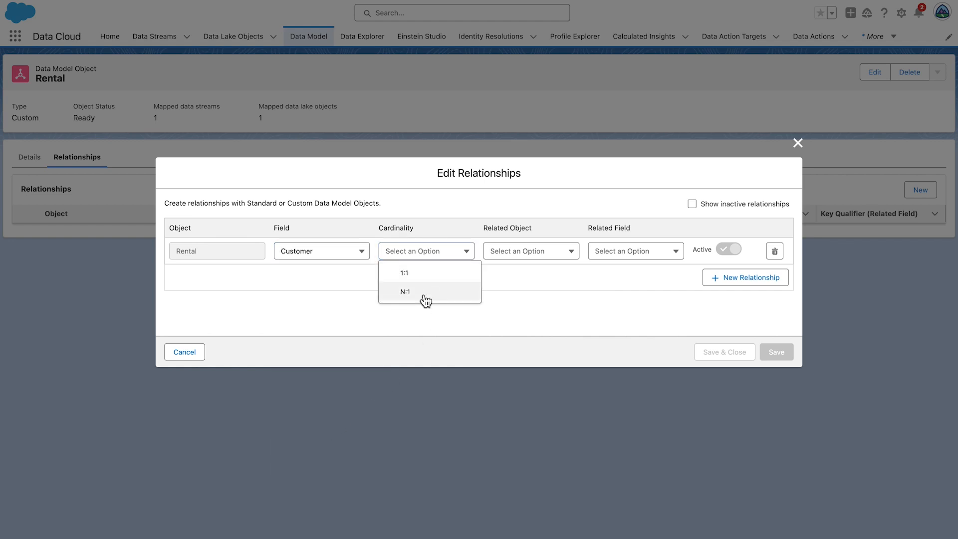
click(404, 291)
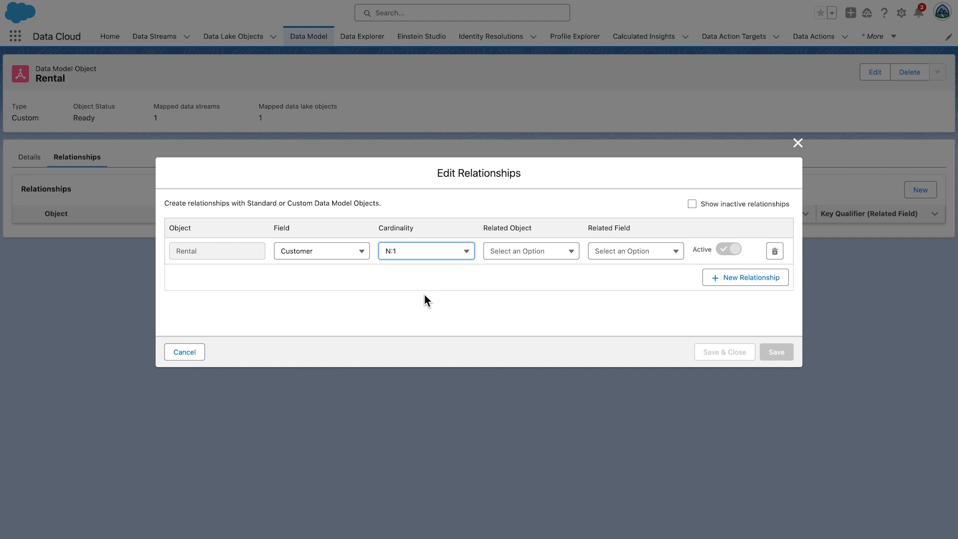
mouse_move(558, 260)
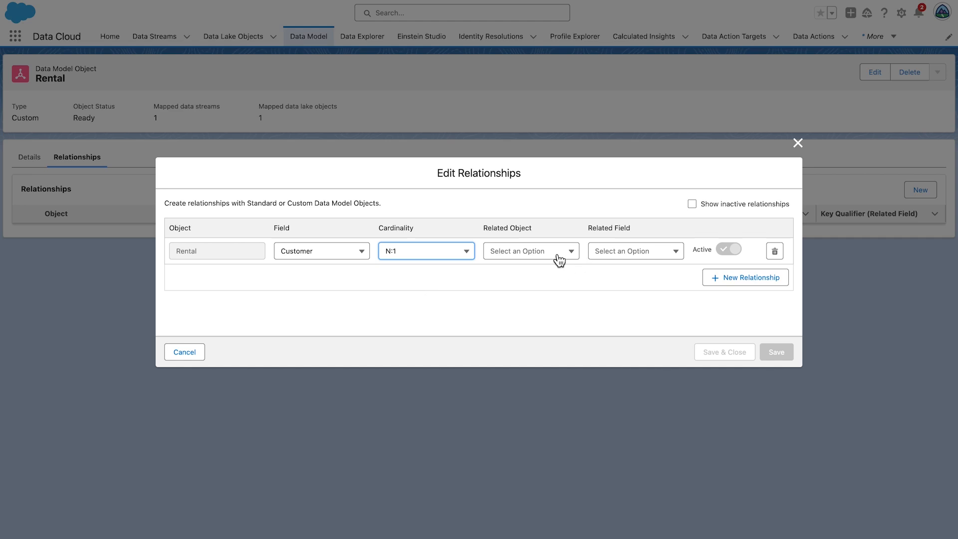
- Set Related Object Individual, Related Field Individual Id, then Save & Close
click(530, 250)
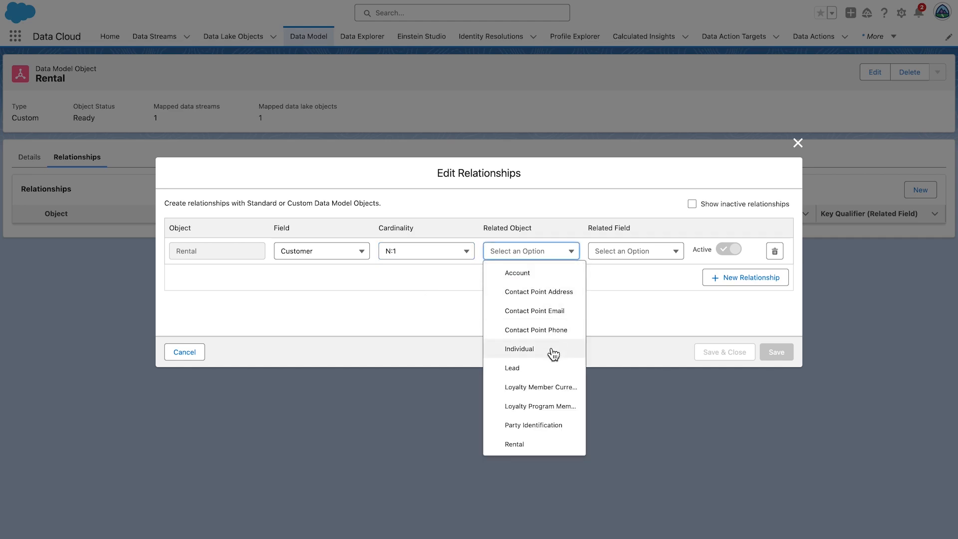
click(519, 348)
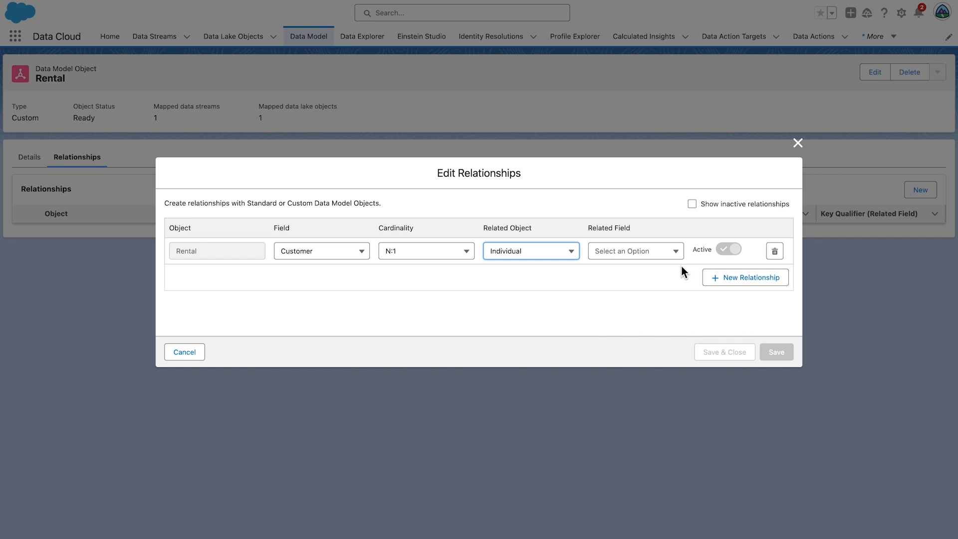
click(633, 250)
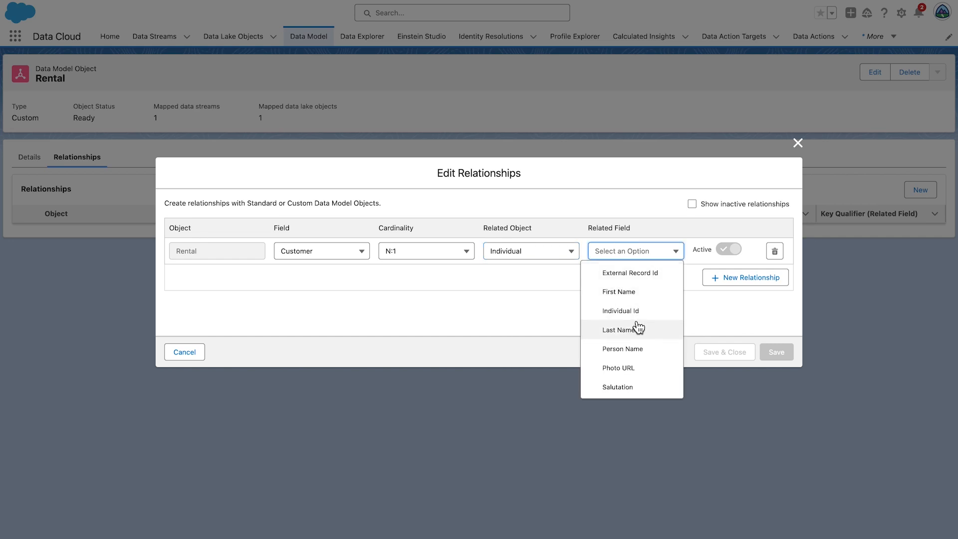
click(620, 310)
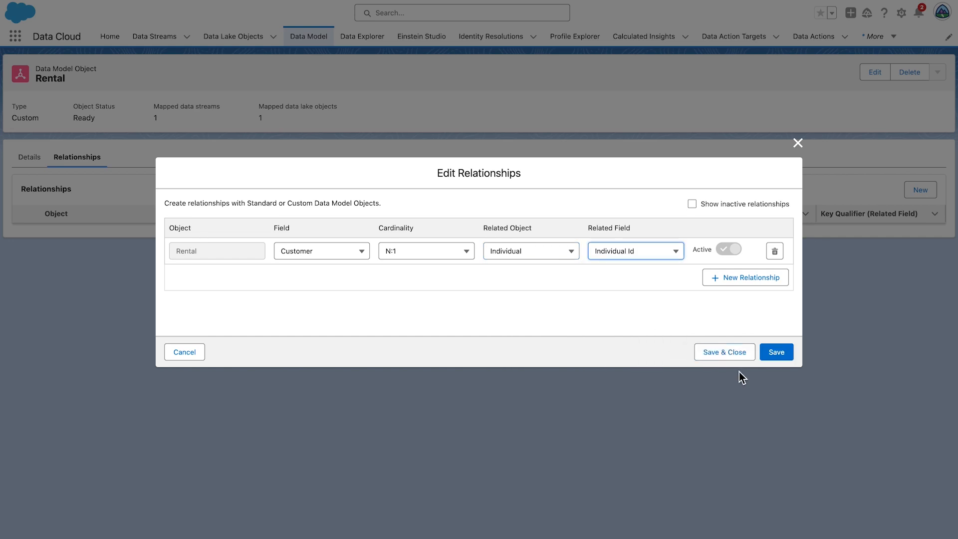
click(725, 352)
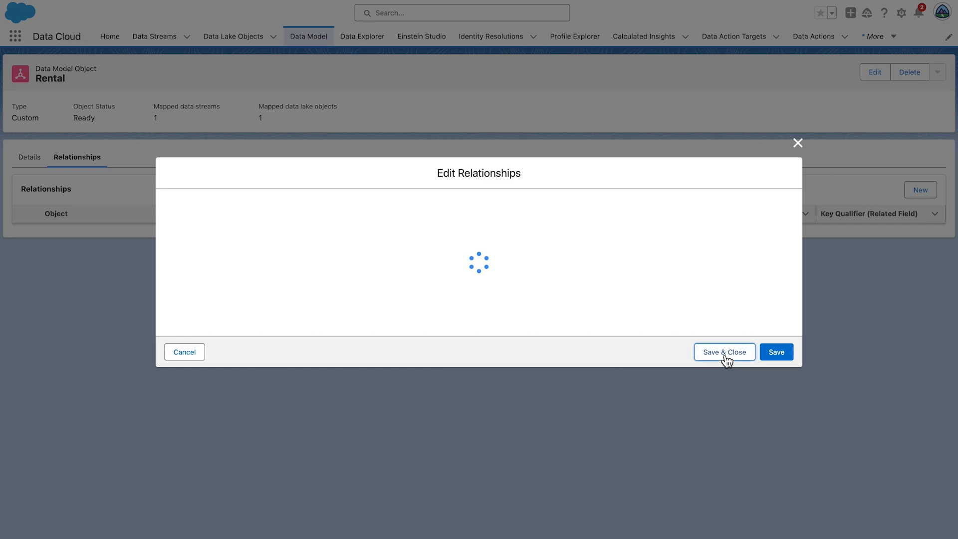
- Return to the Data Model tab and display it as a graph showing Rental linked to Individual
click(724, 352)
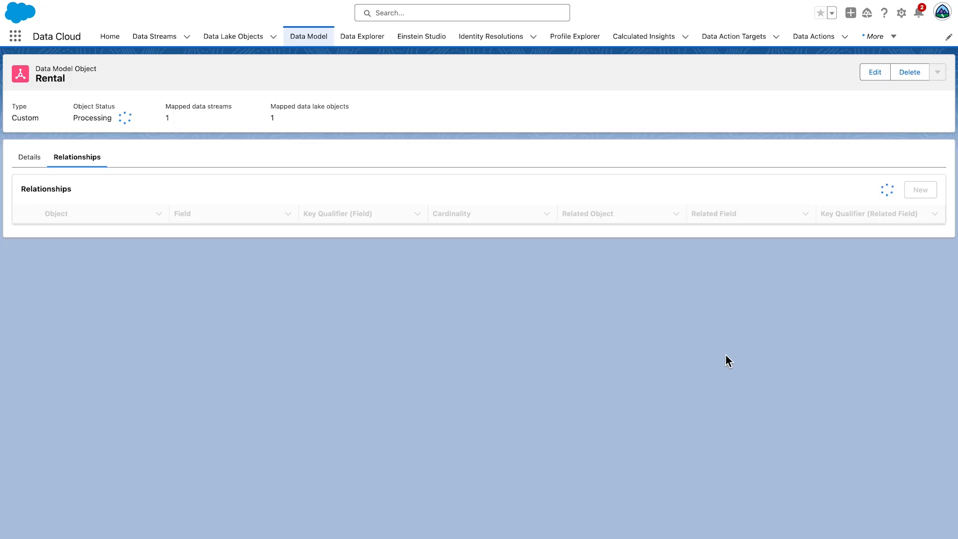
click(308, 36)
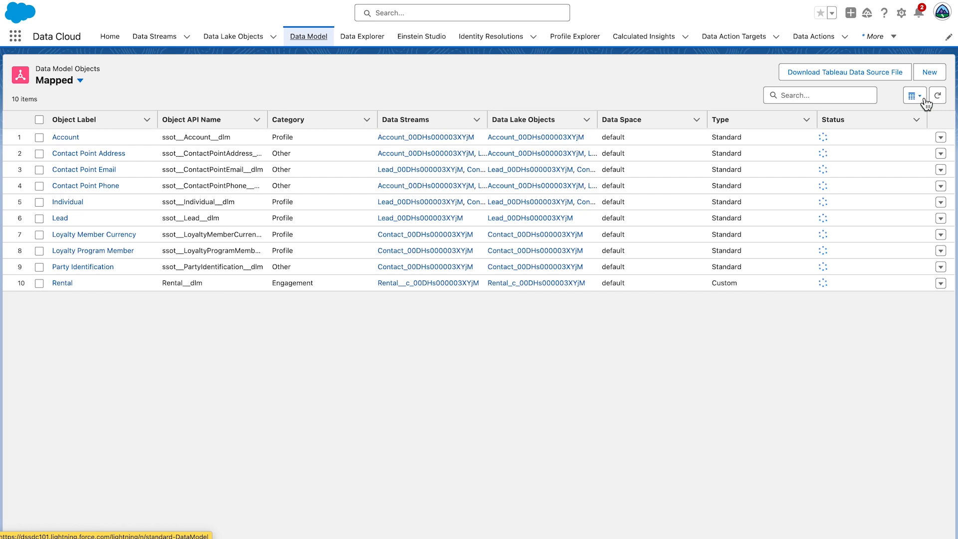
click(912, 95)
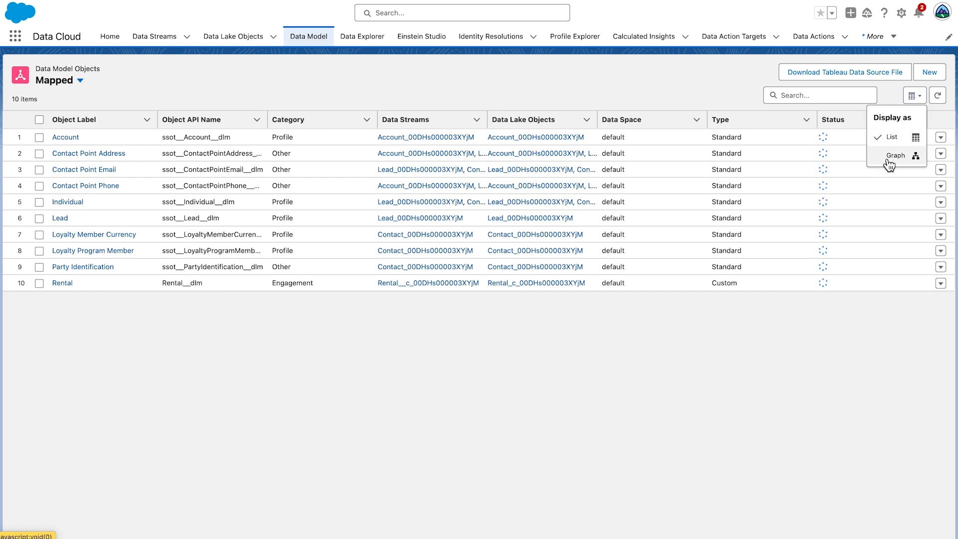
click(895, 156)
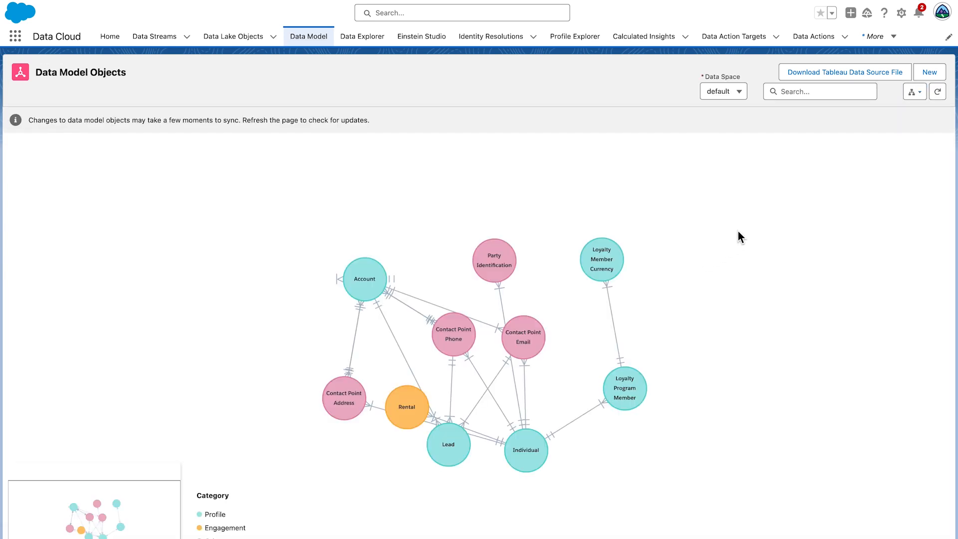